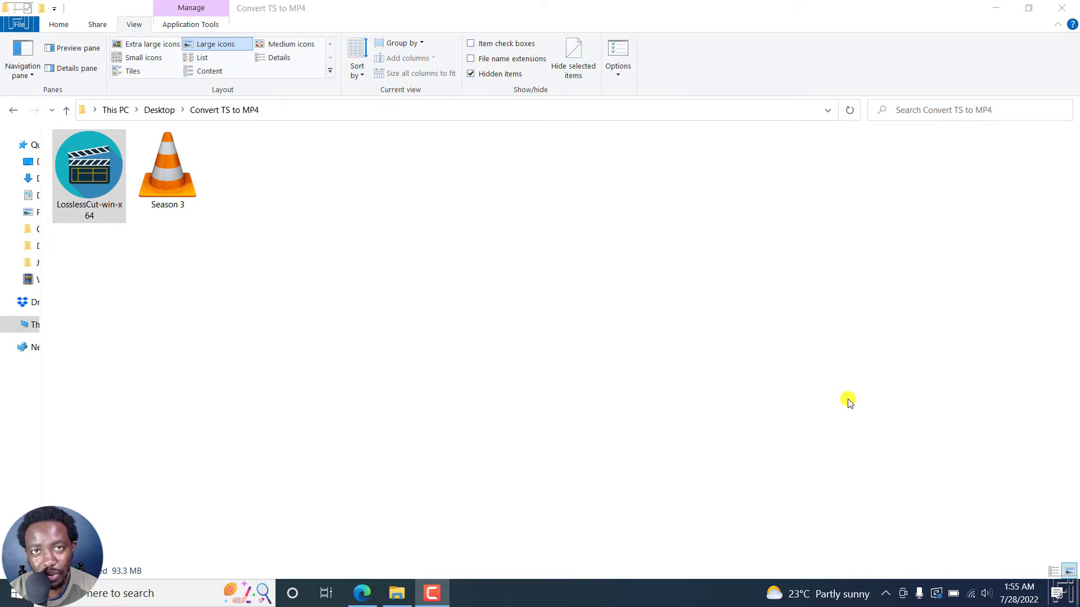
Switch the folder to Details view showing dates, types and sizes, then select LosslessCut-win-x64.
left_click(166, 166)
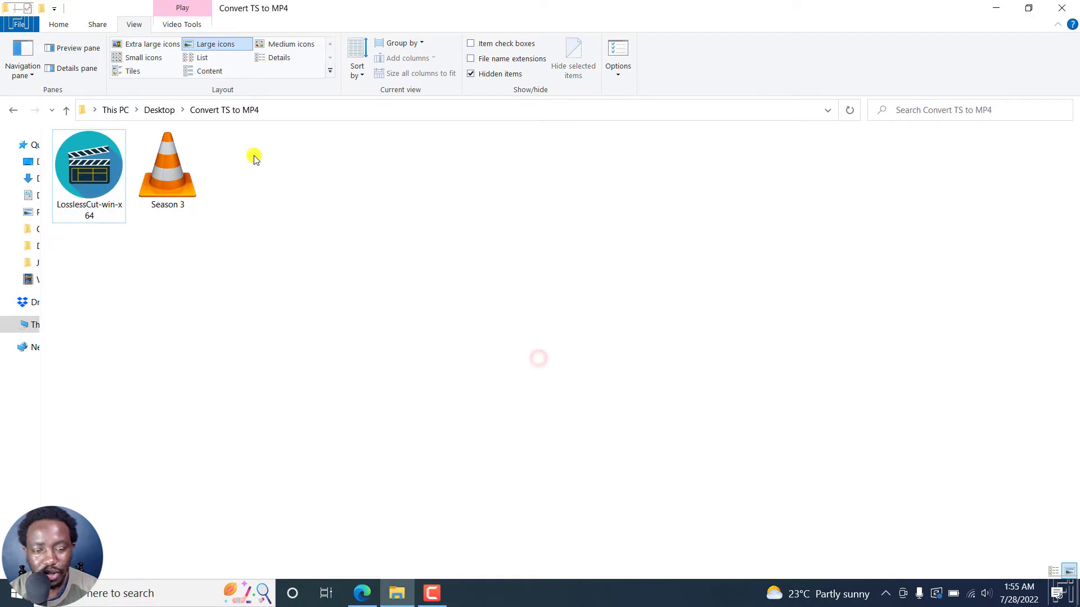
left_click(167, 165)
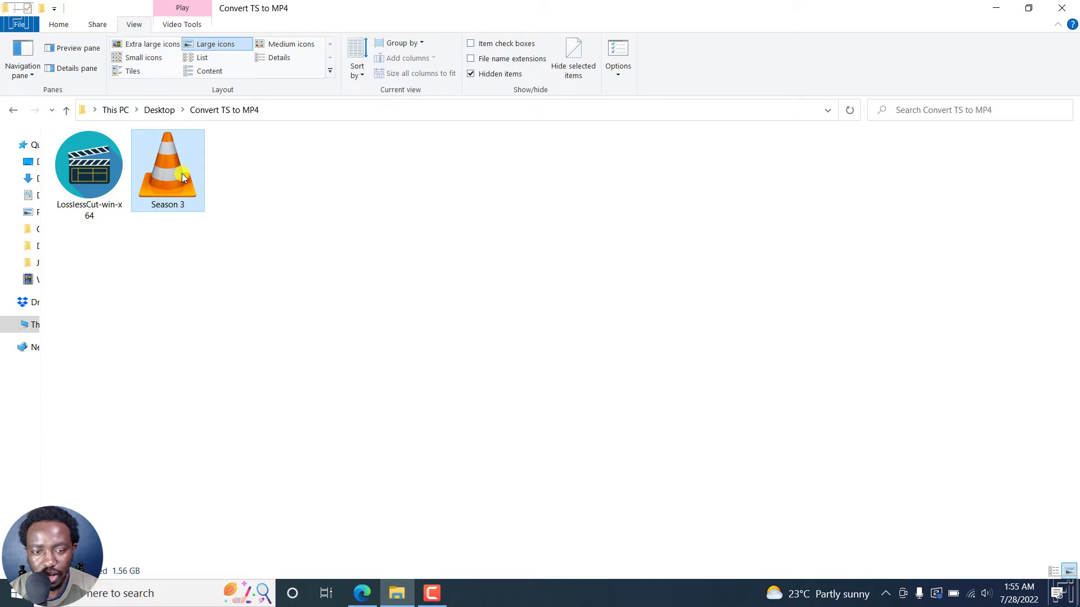
mouse_move(176, 171)
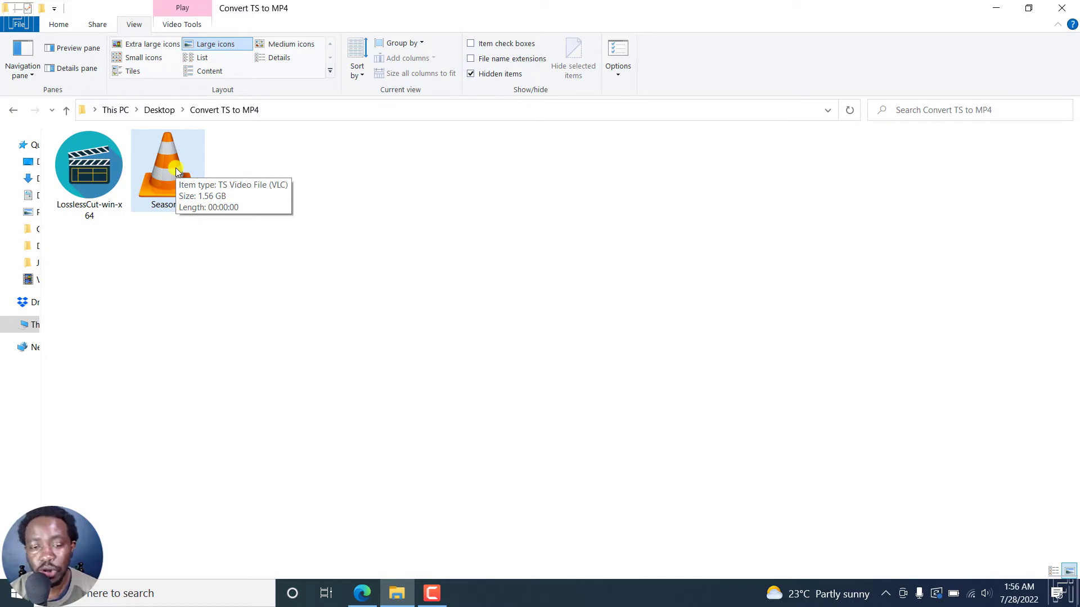
mouse_move(358, 213)
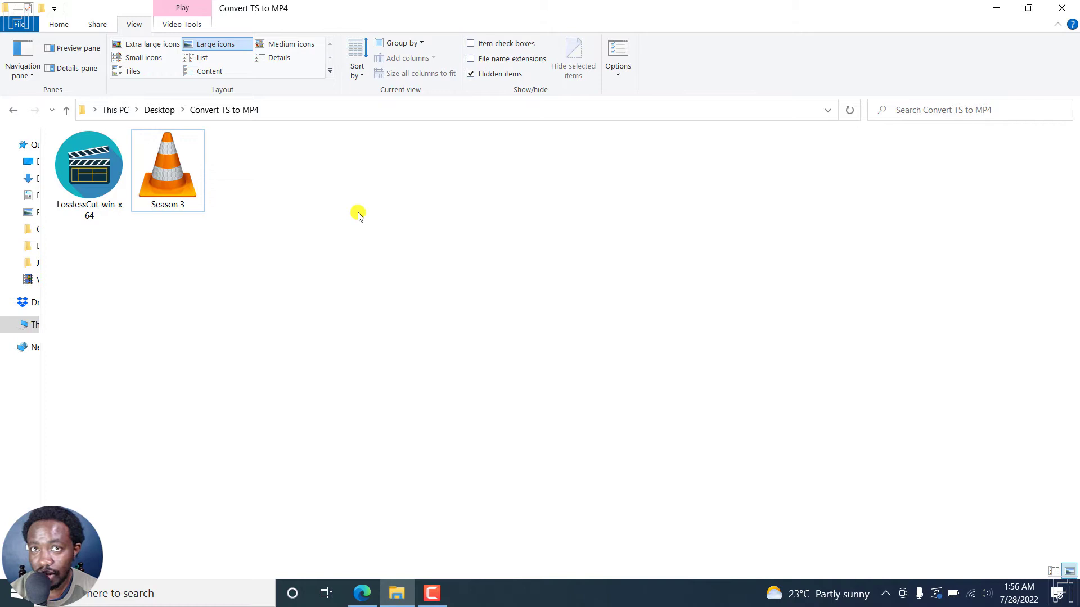
mouse_move(343, 221)
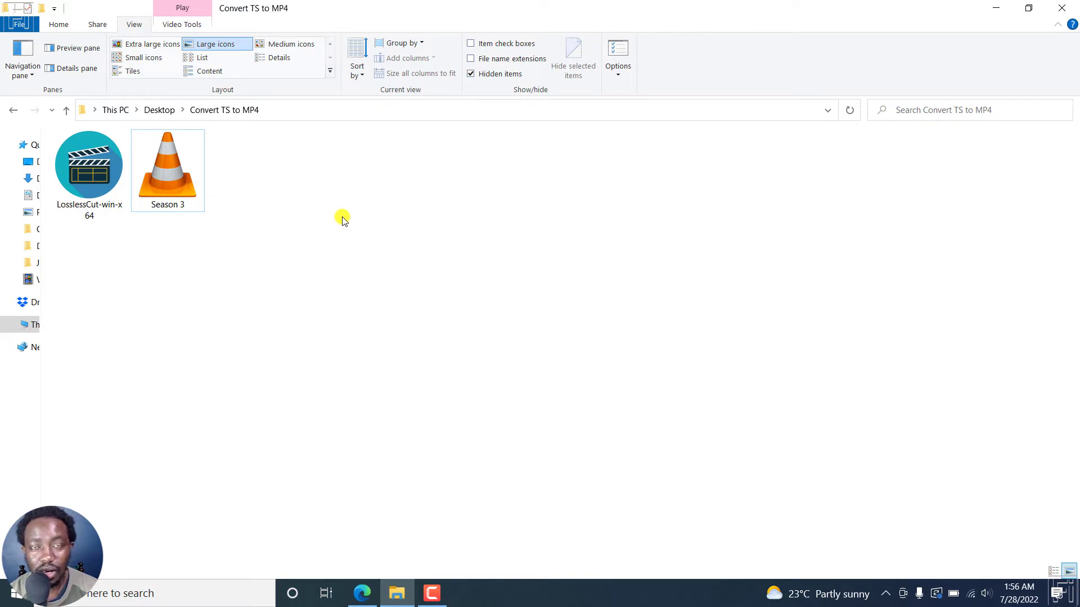
mouse_move(234, 271)
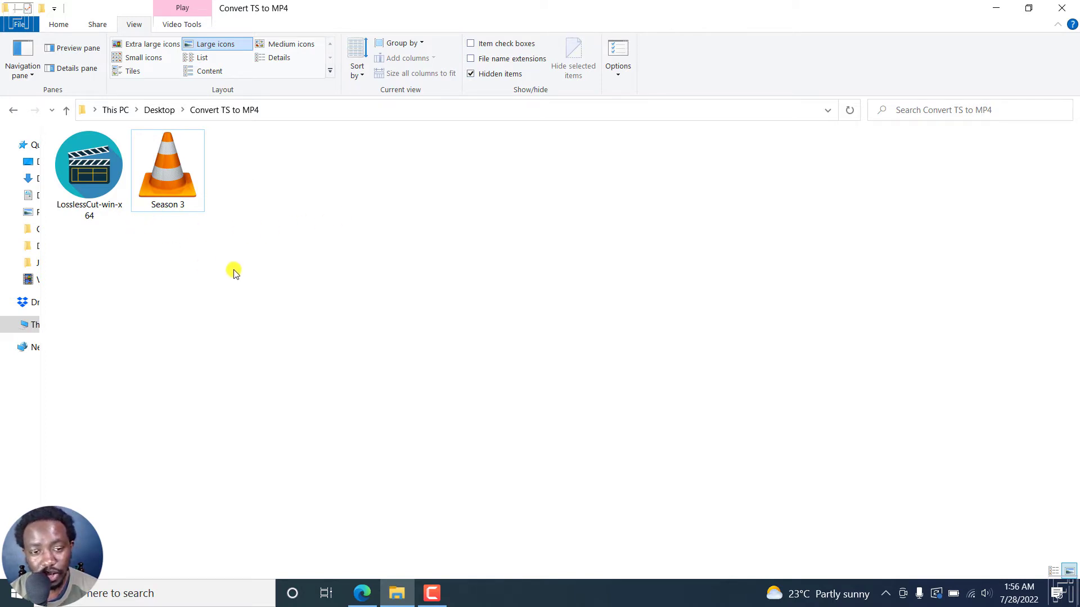
left_click(89, 168)
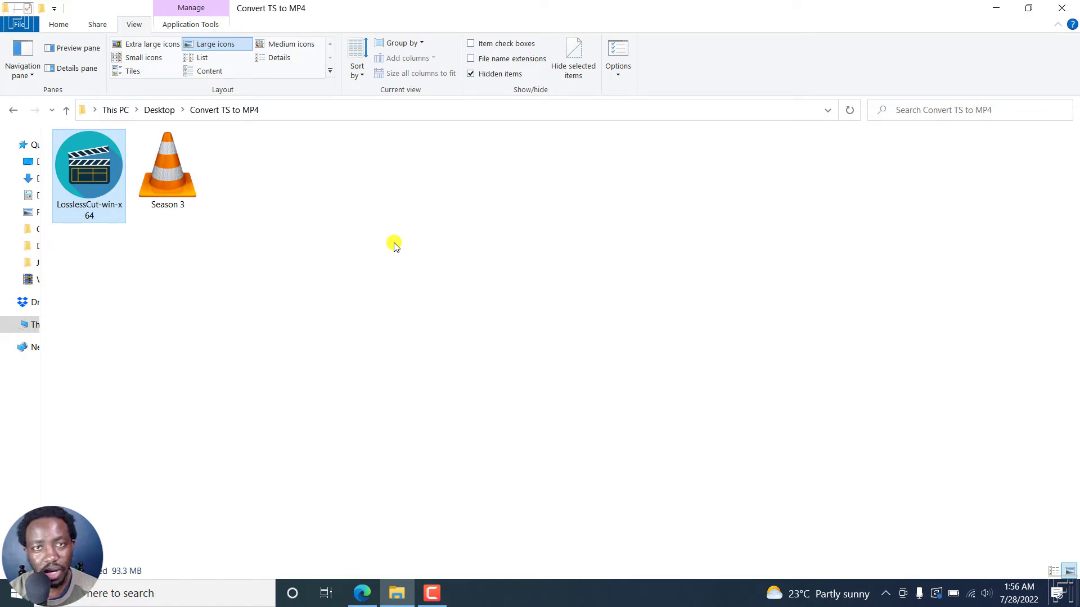
mouse_move(288, 44)
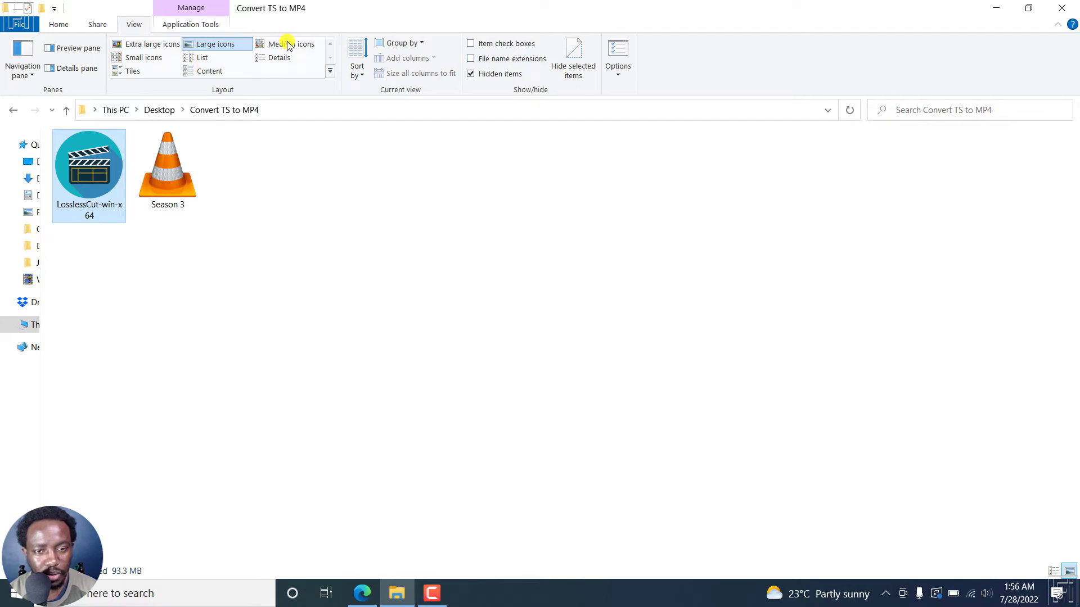
left_click(279, 58)
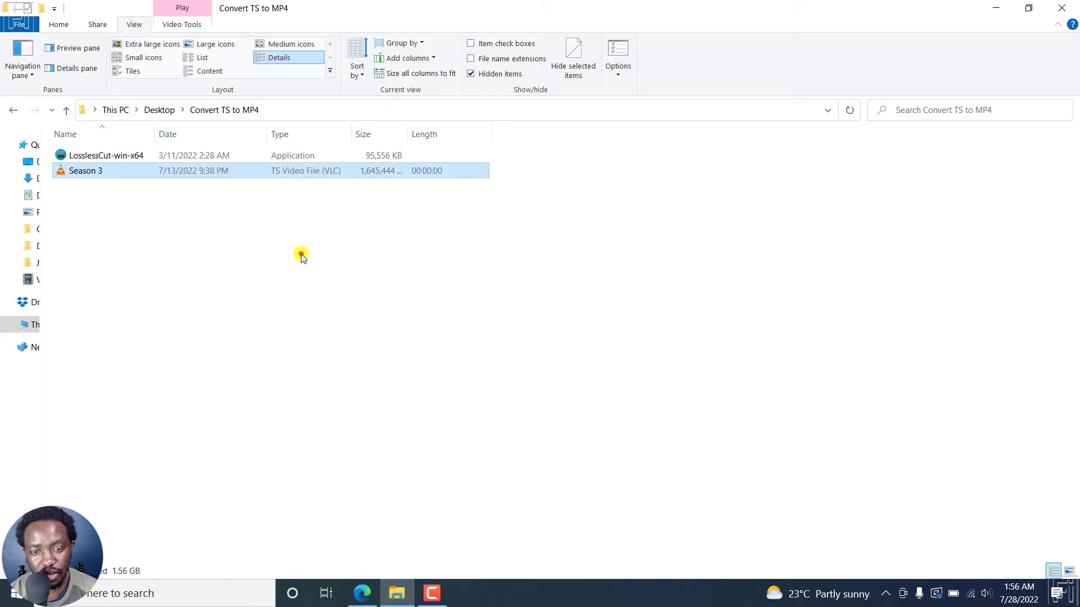
mouse_move(96, 155)
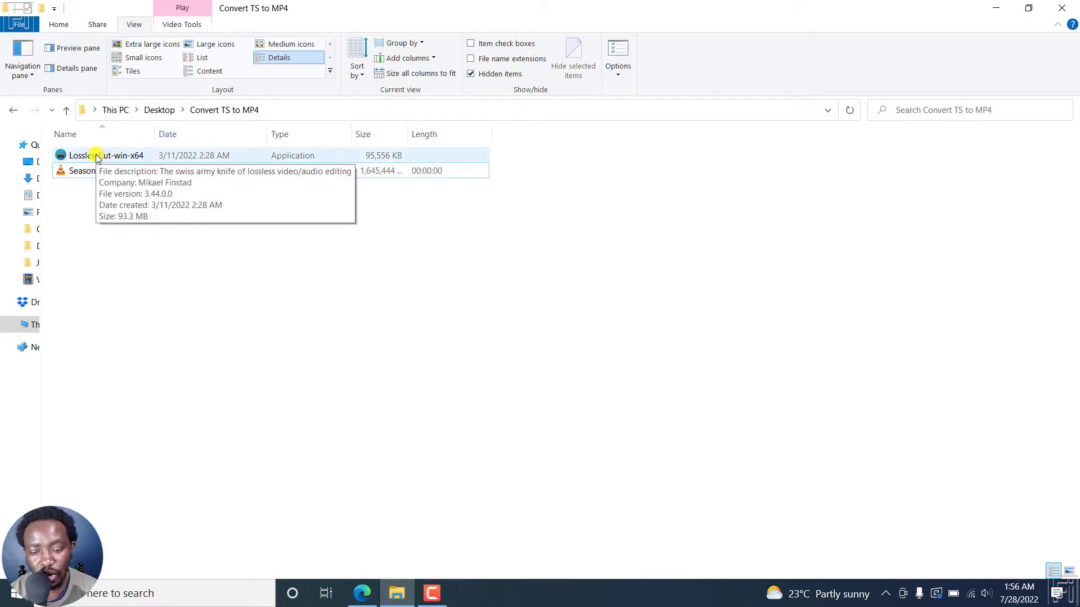
left_click(105, 155)
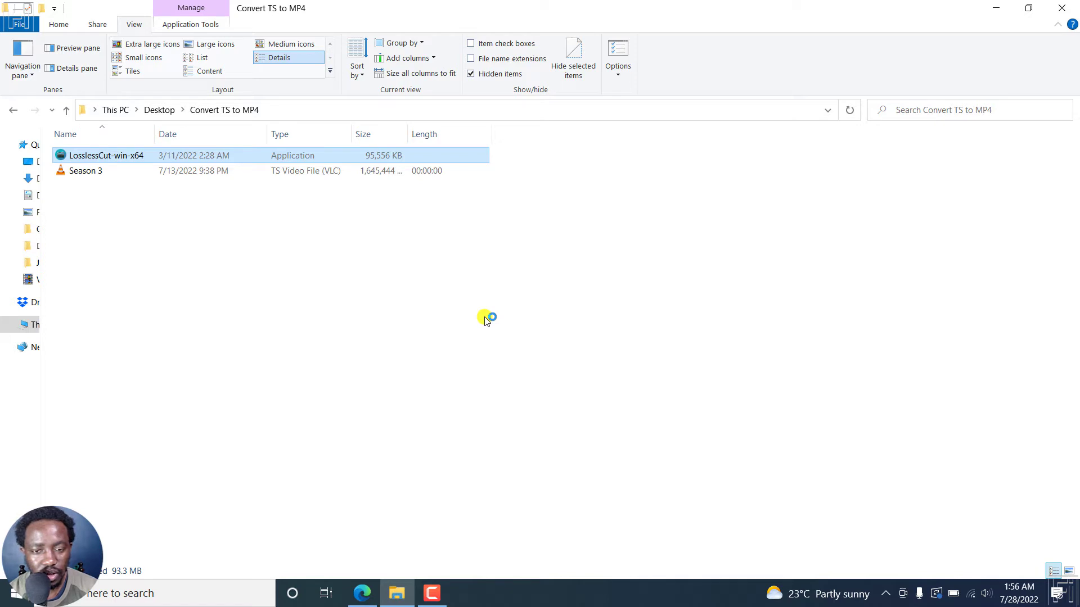
Launch LosslessCut-win-x64 and load Season 3.ts as one 1:03:14 segment.
double_click(106, 156)
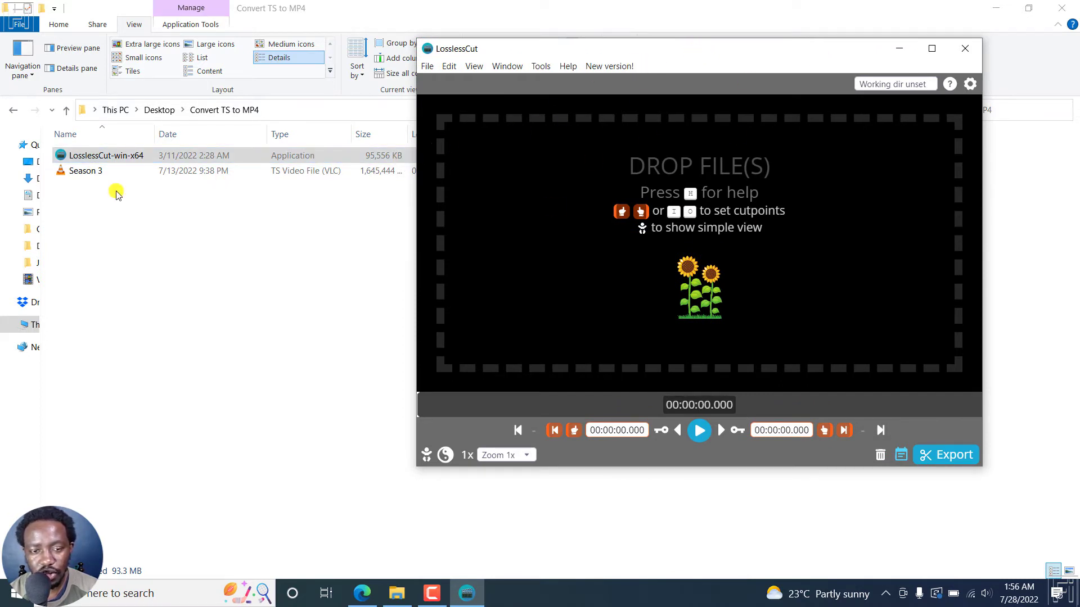
left_click(86, 170)
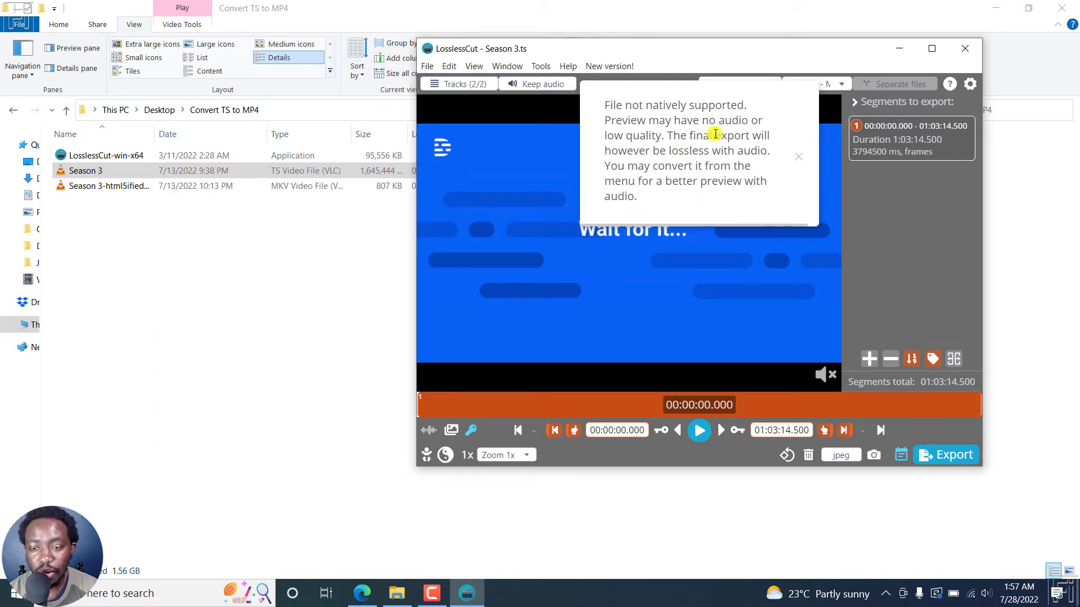
mouse_move(663, 143)
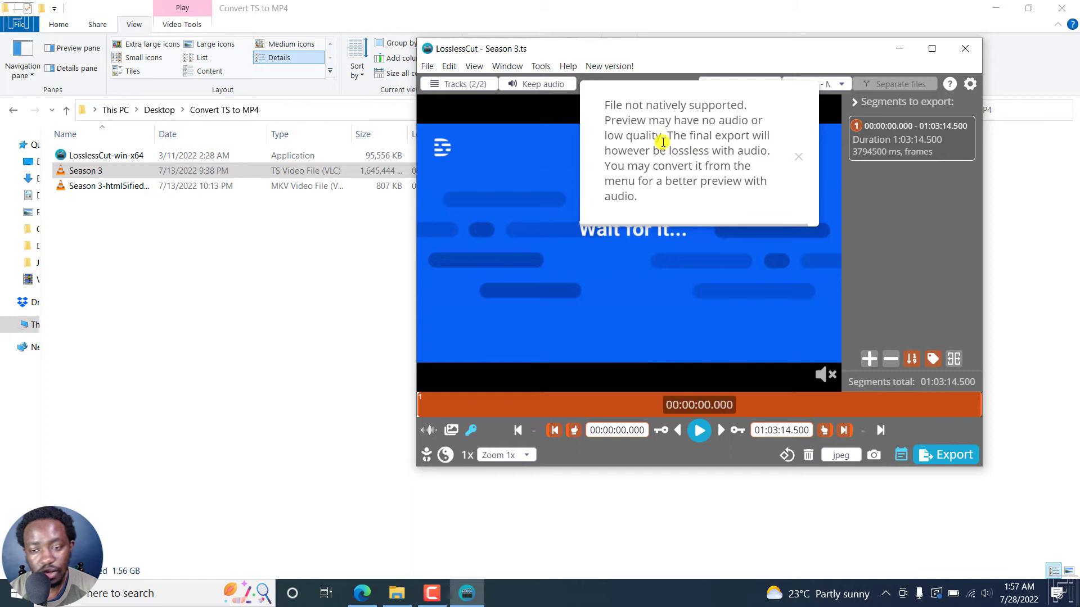
mouse_move(669, 150)
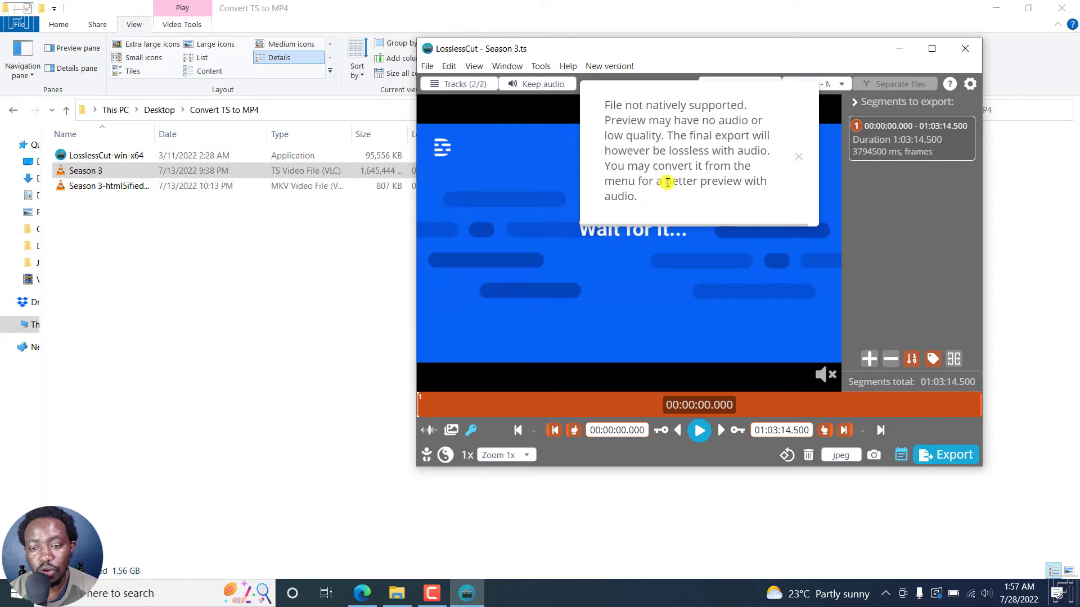
mouse_move(685, 194)
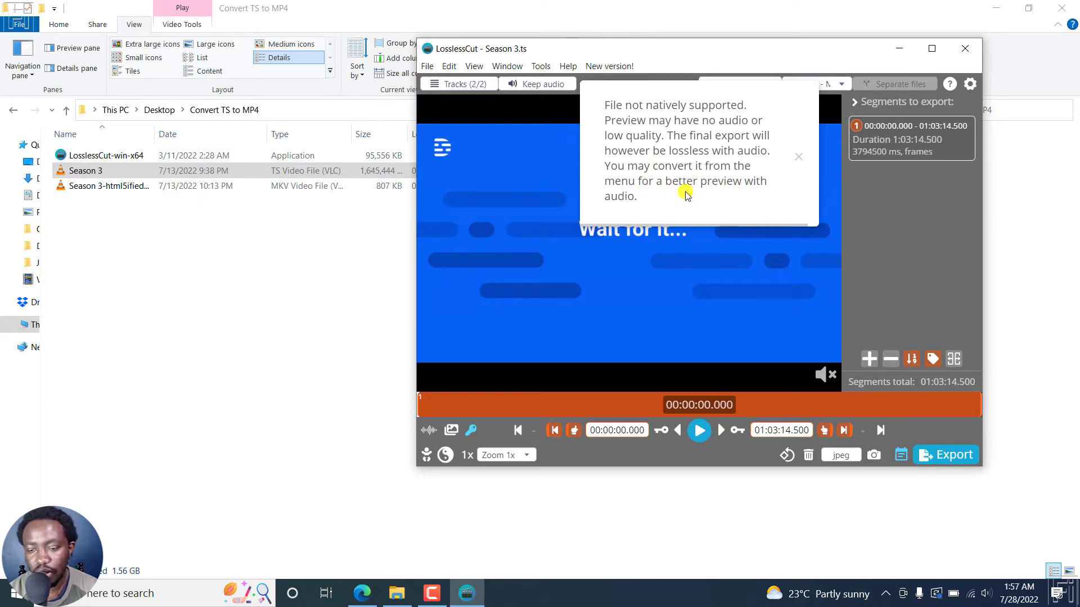
mouse_move(931, 49)
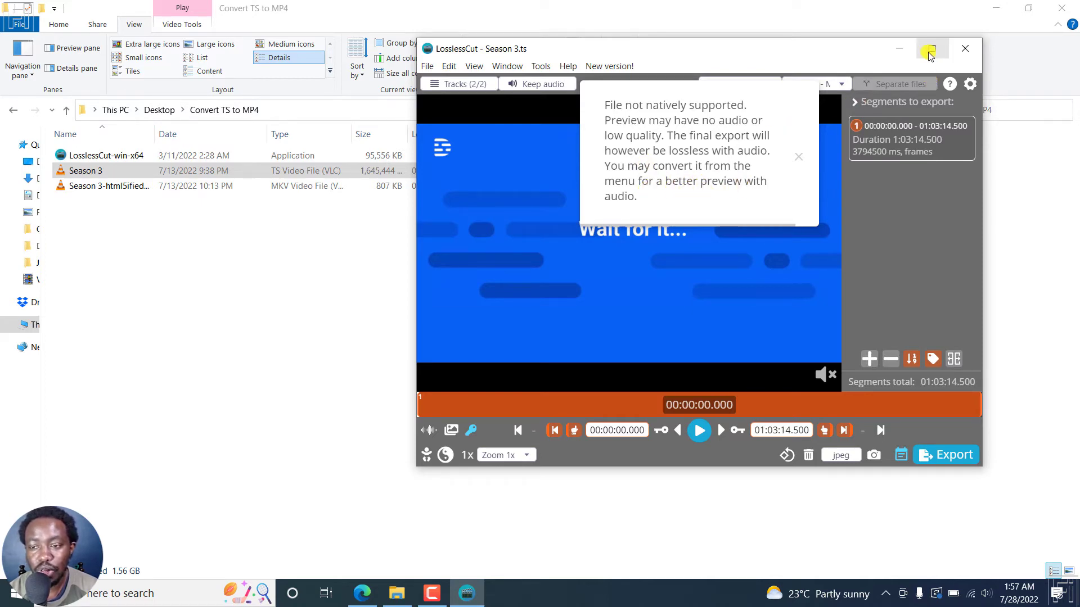
Maximize LosslessCut and set the output container to mp4 - MP4 (MPEG-4 Part 14).
left_click(931, 49)
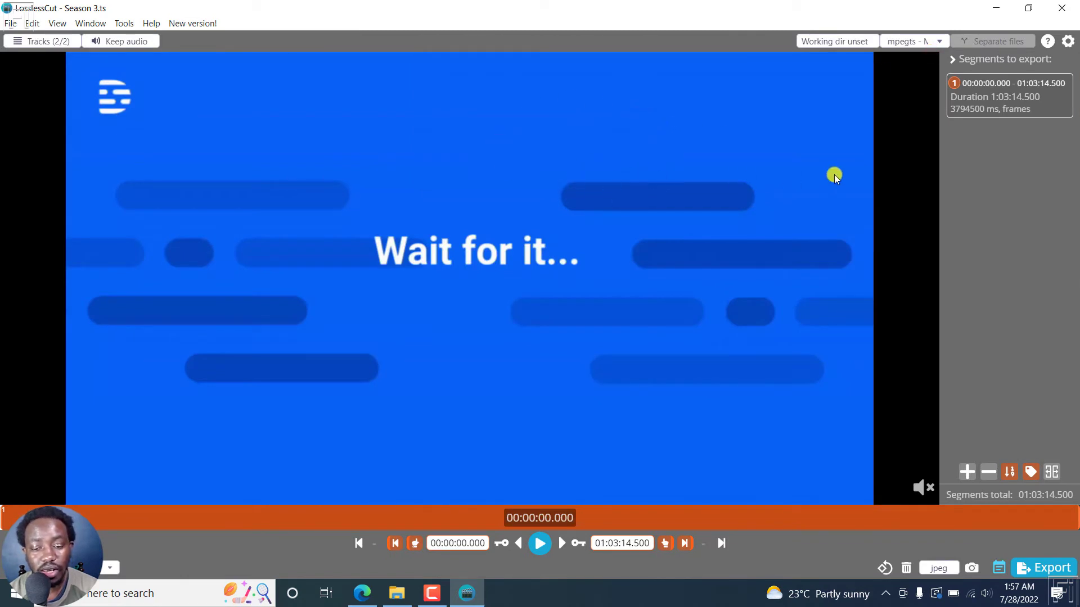
mouse_move(1046, 567)
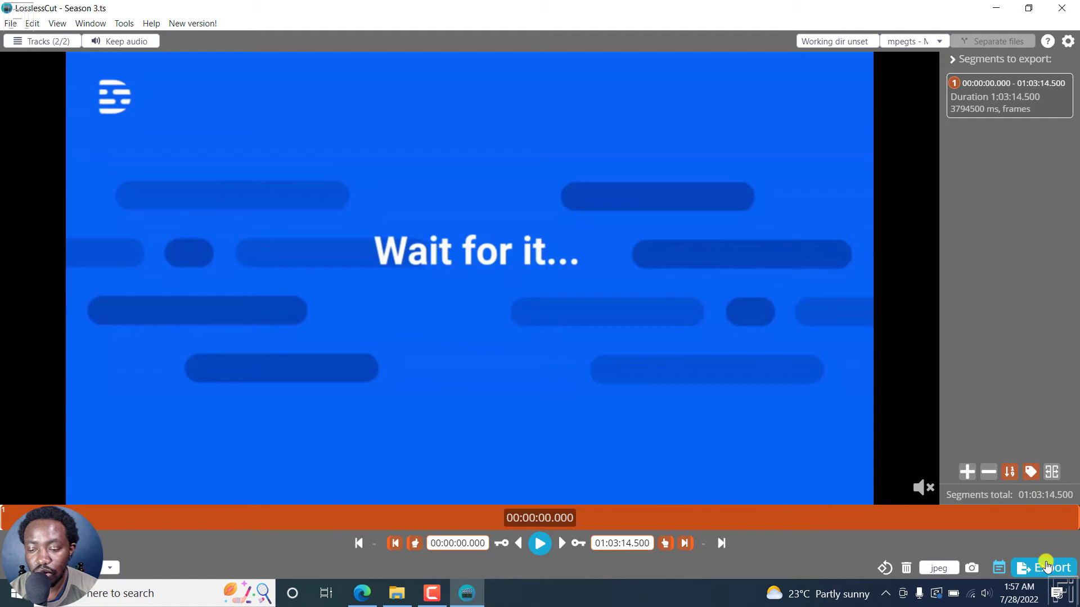
left_click(1046, 567)
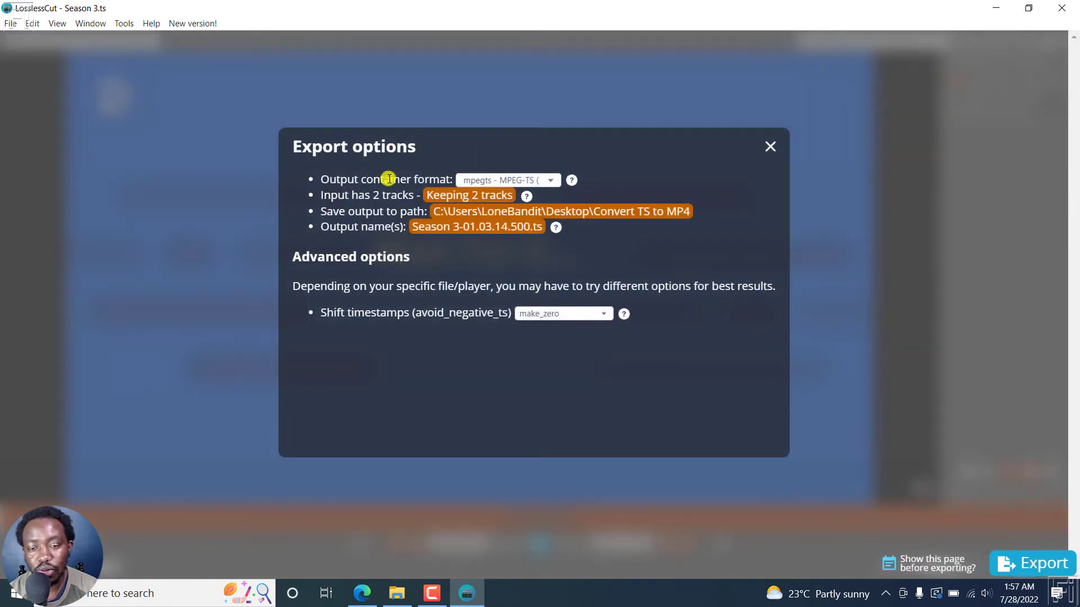
mouse_move(551, 184)
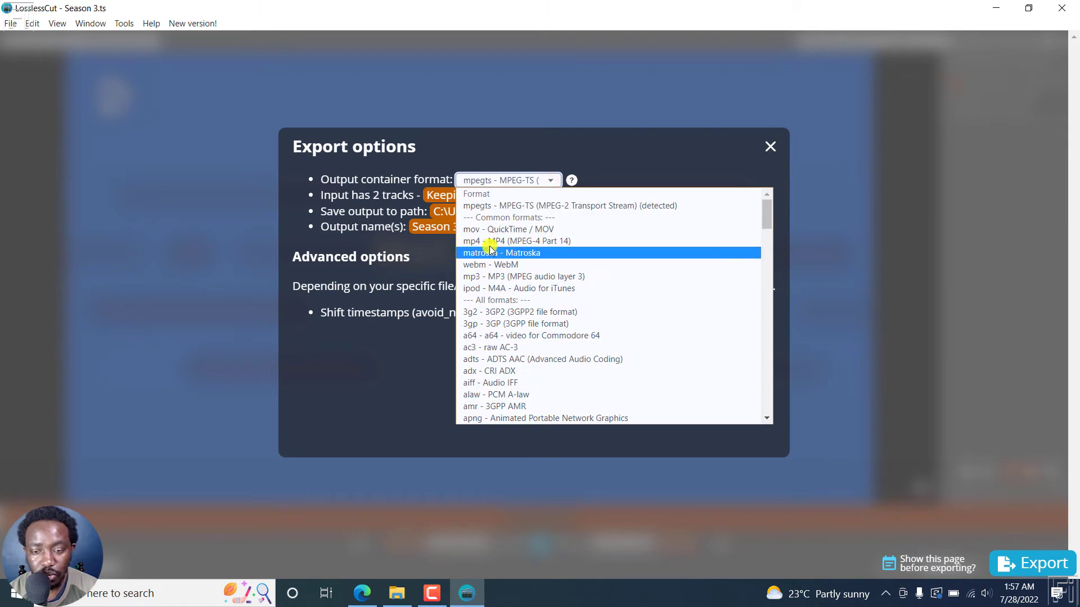
left_click(515, 240)
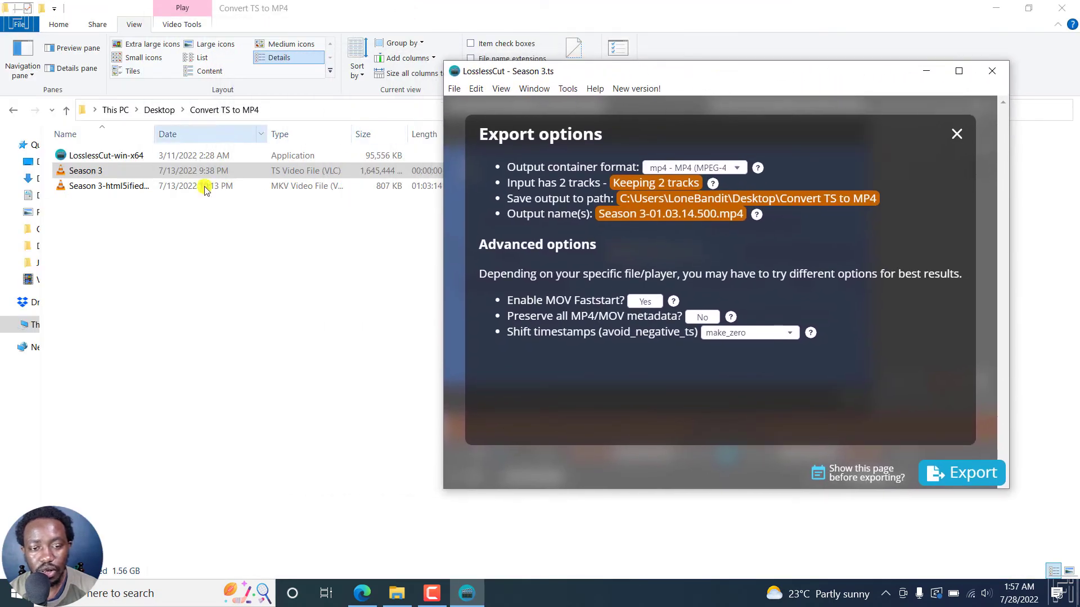
mouse_move(513, 91)
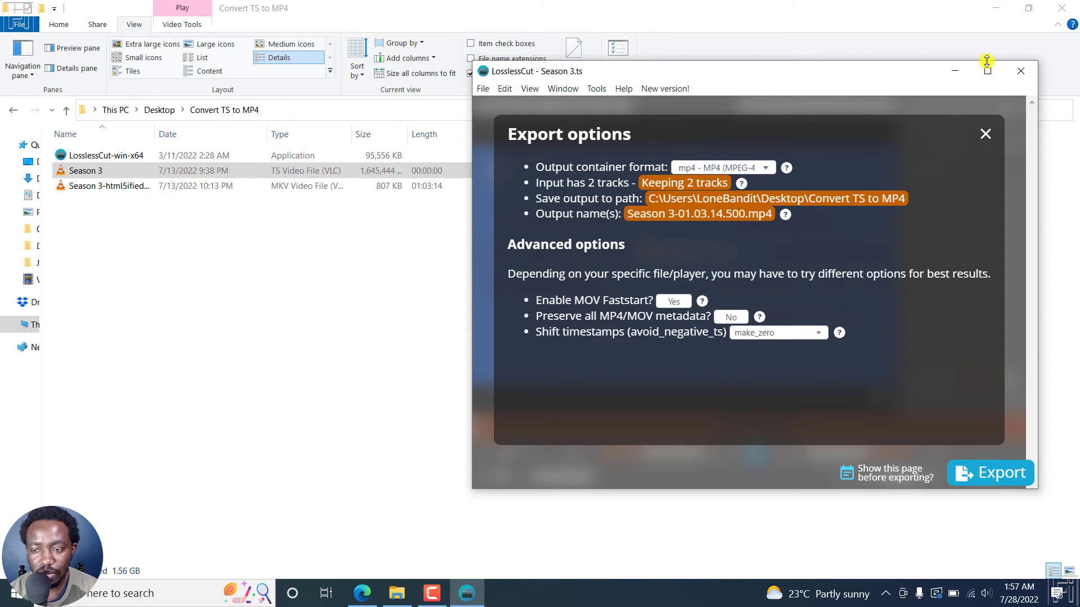
left_click(987, 65)
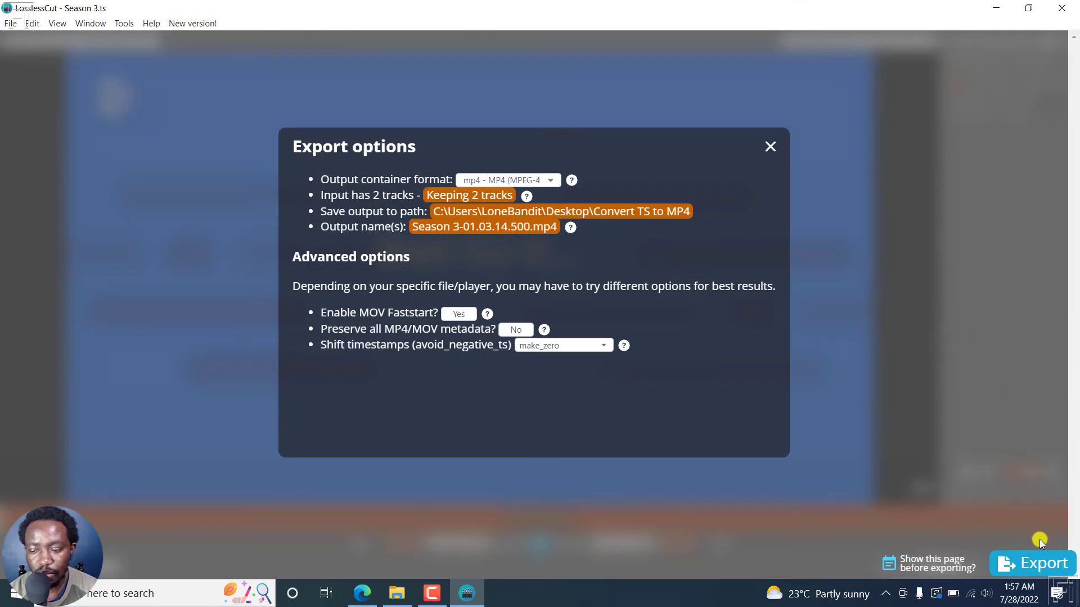
Export Season 3 as Season 3-01.03.14.500.mp4 and reveal it in its folder.
left_click(1040, 563)
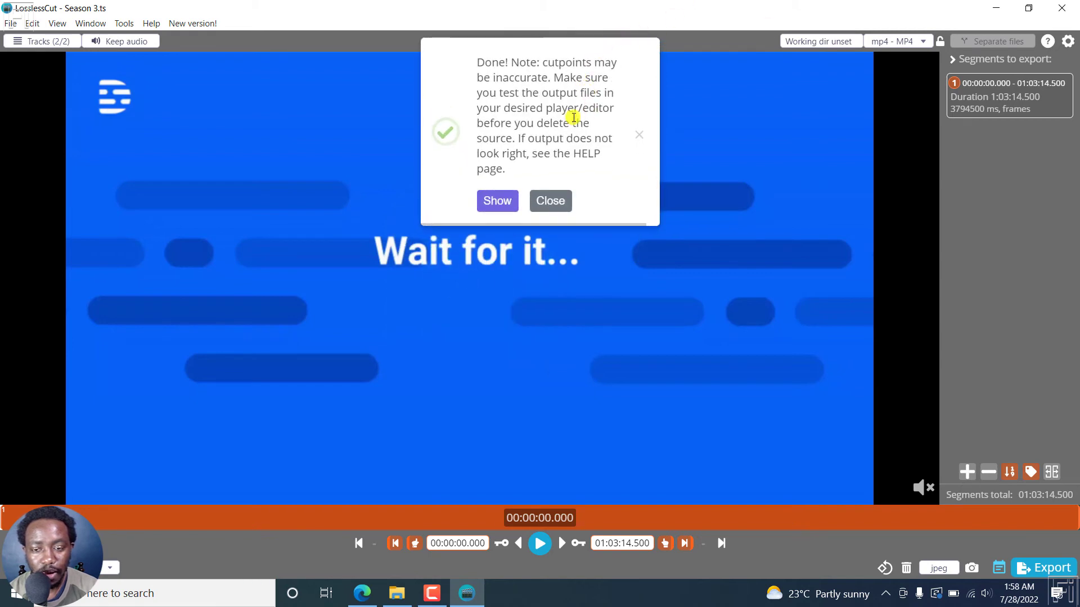
mouse_move(561, 129)
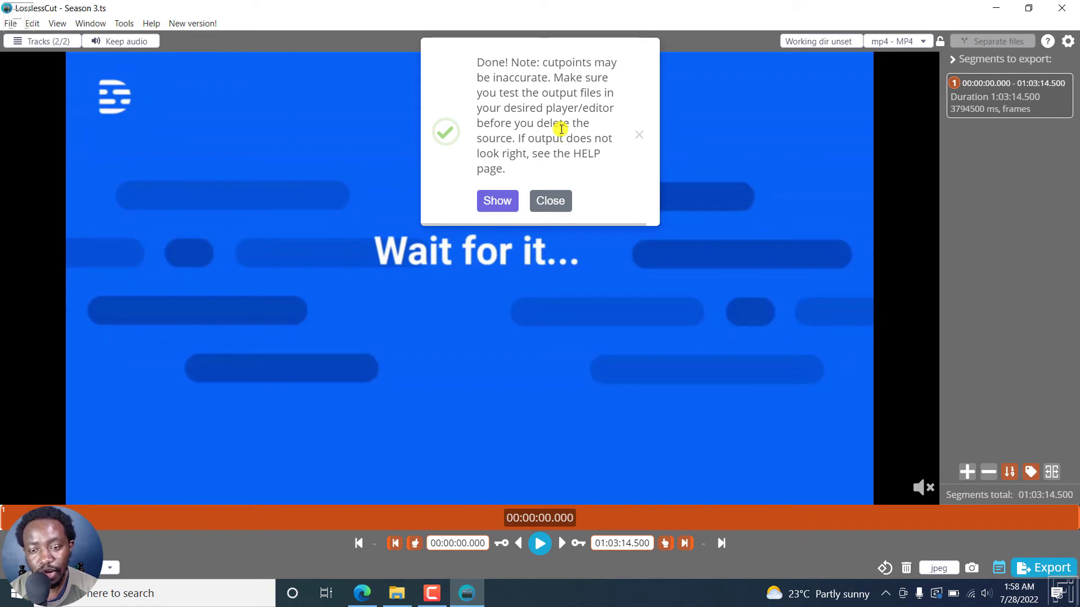
mouse_move(554, 165)
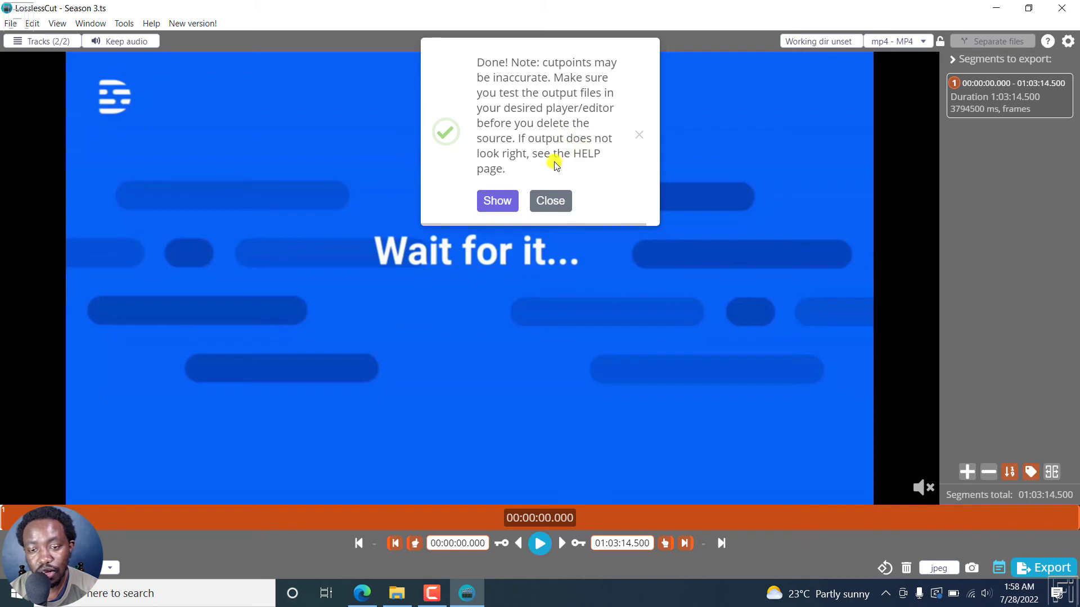
mouse_move(554, 157)
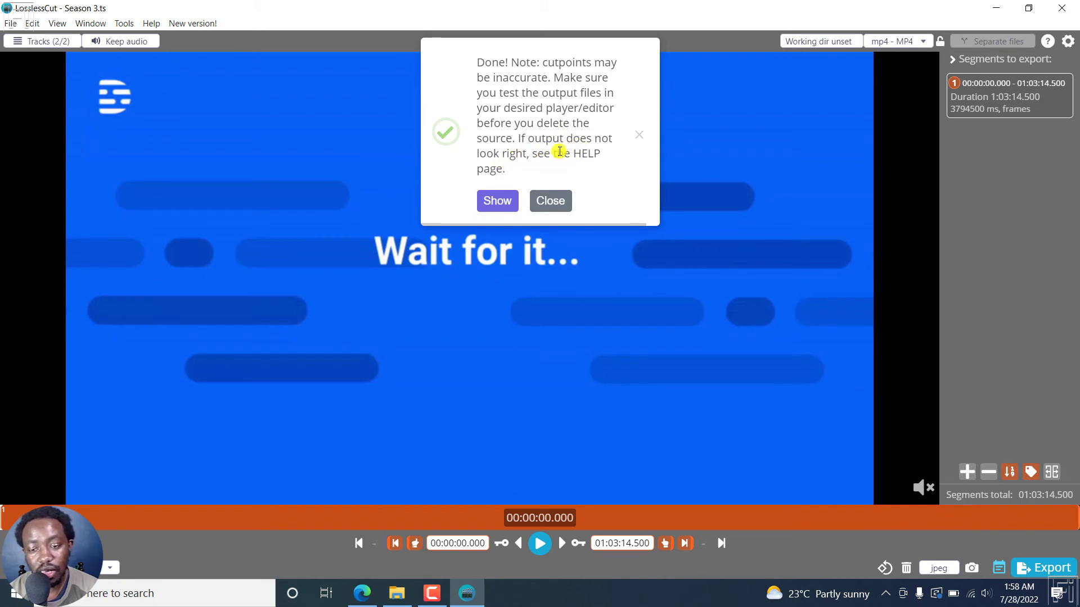
left_click(550, 201)
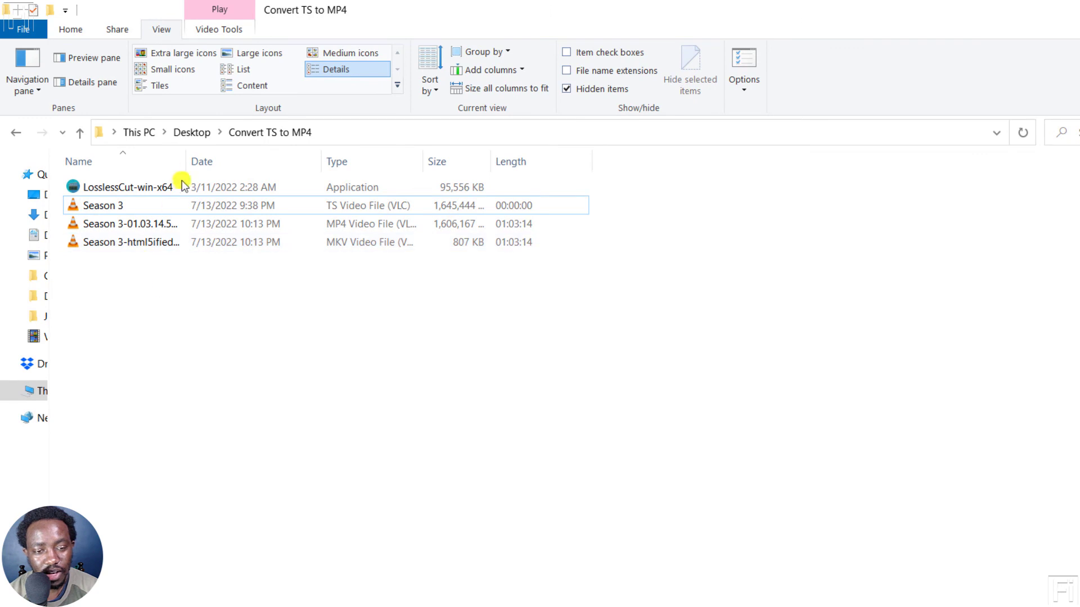
mouse_move(159, 242)
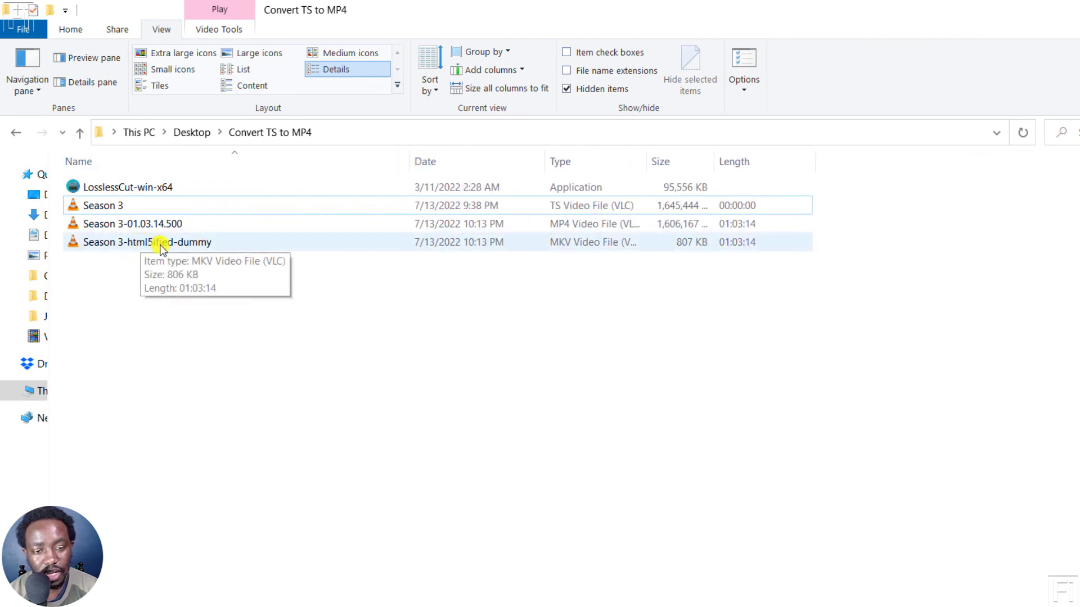
mouse_move(358, 255)
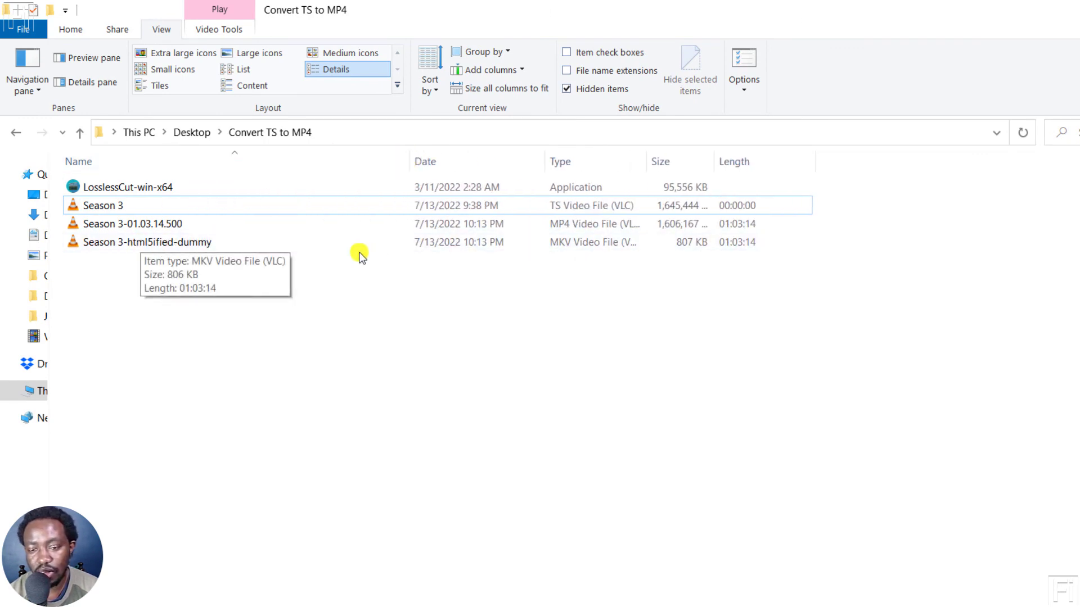
mouse_move(179, 258)
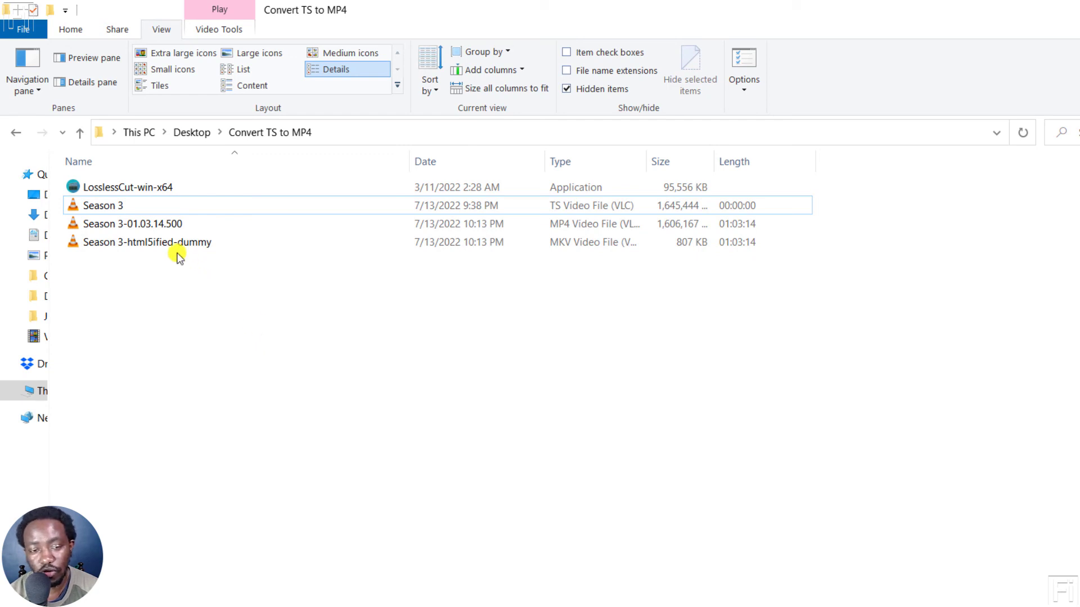
mouse_move(154, 224)
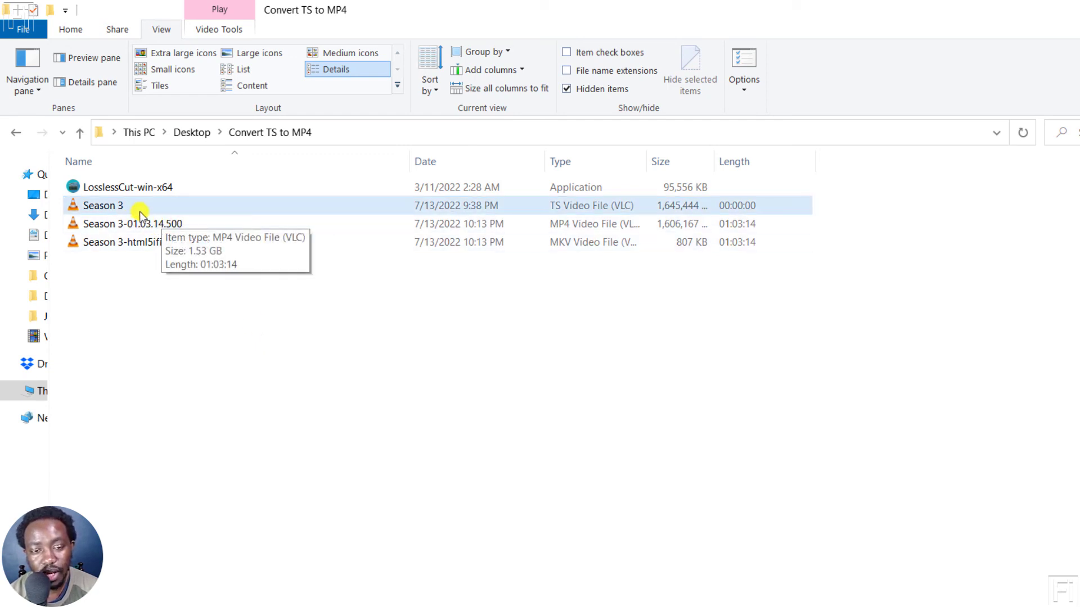
mouse_move(148, 245)
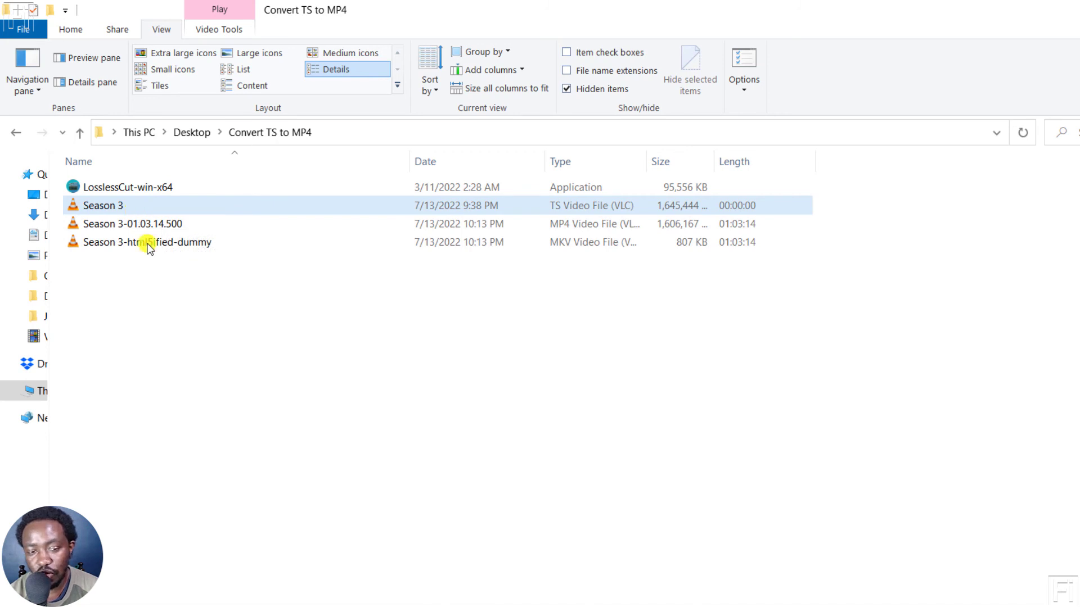
mouse_move(104, 205)
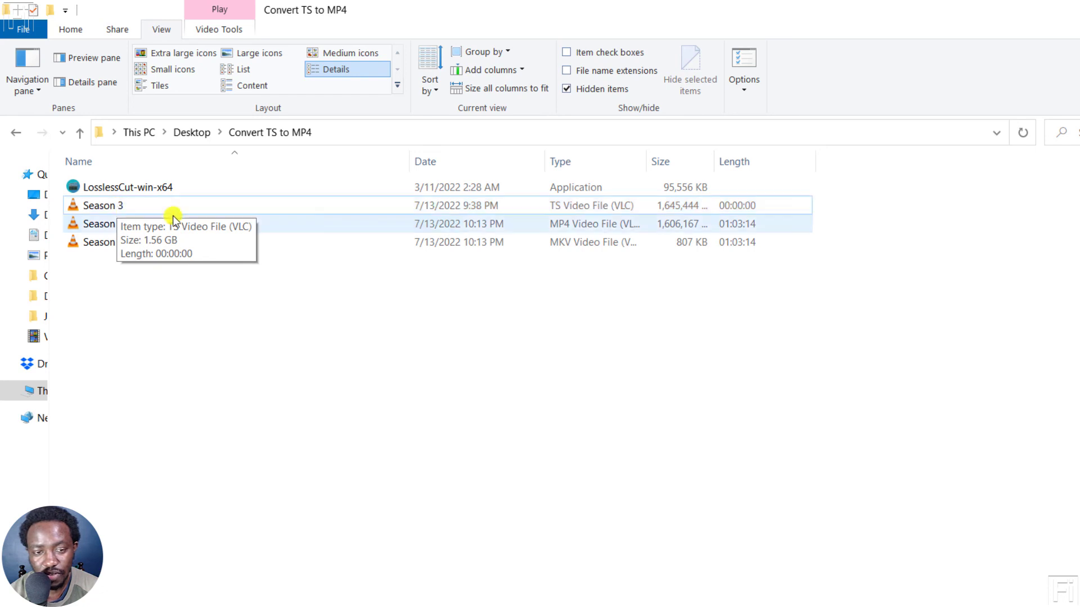
mouse_move(165, 223)
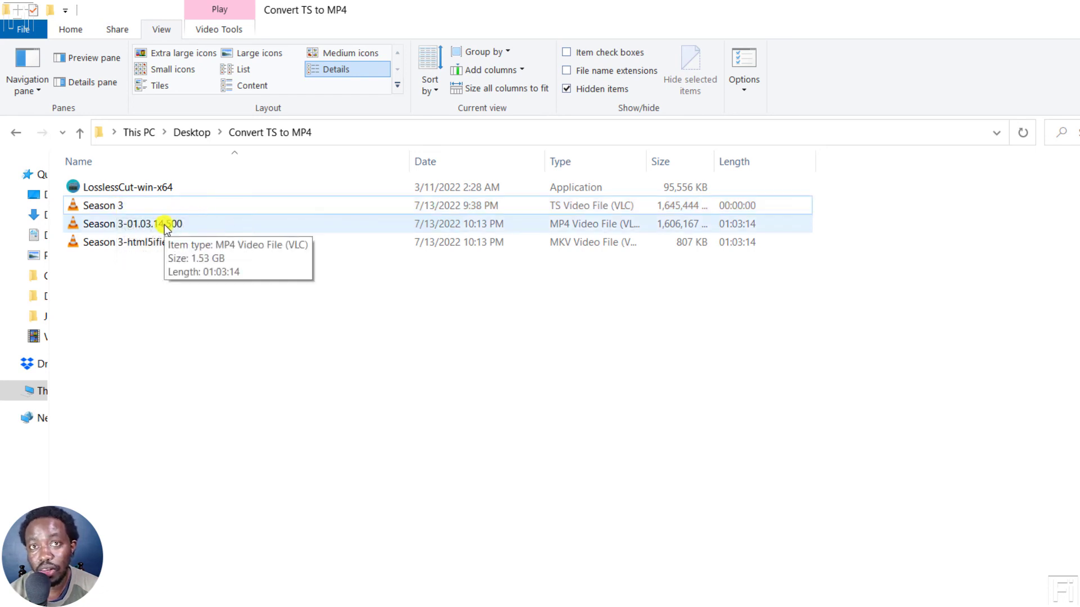
mouse_move(691, 227)
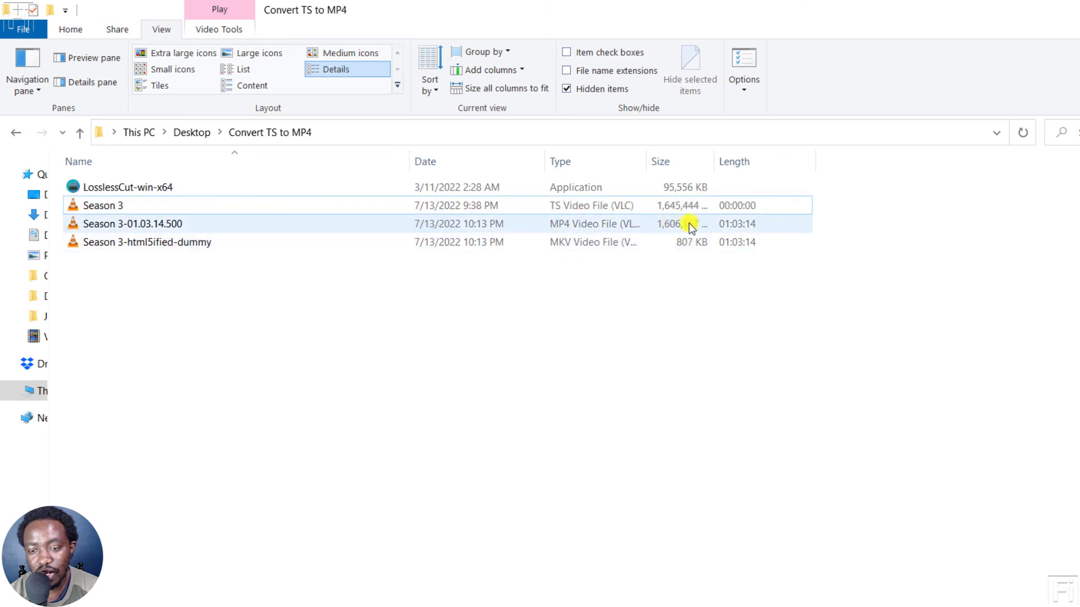
mouse_move(703, 233)
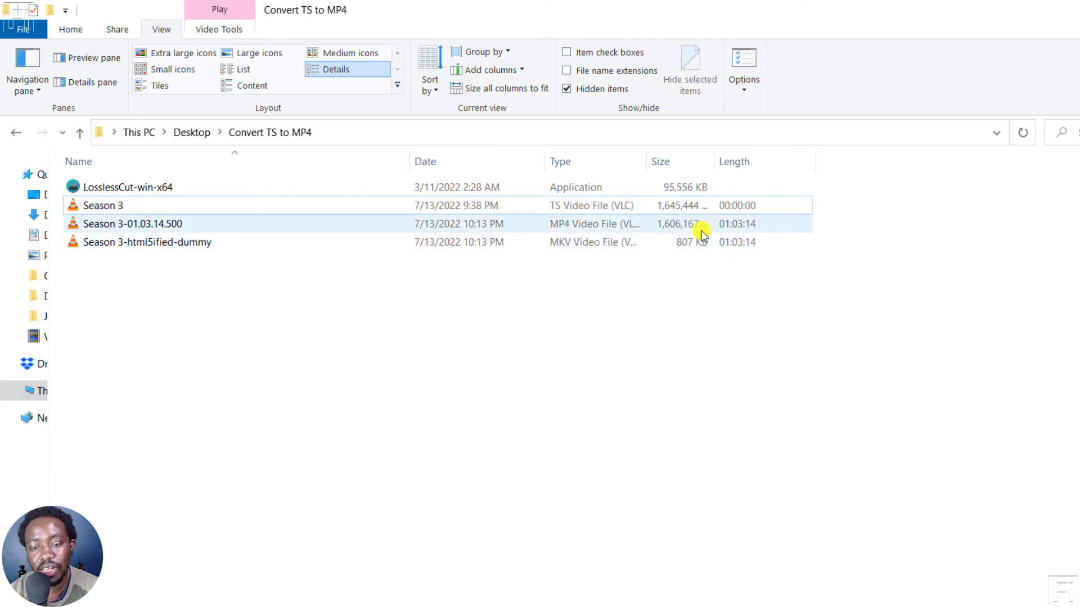
Select the original Season 3 TS file (1.56 GB) beside the 1.53 GB MP4.
left_click(102, 206)
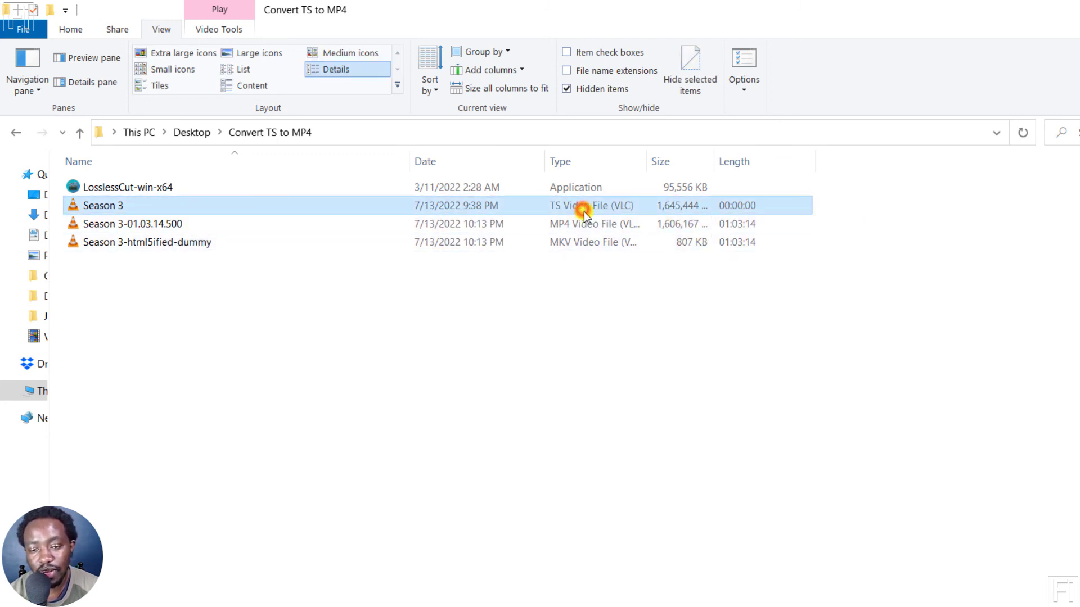